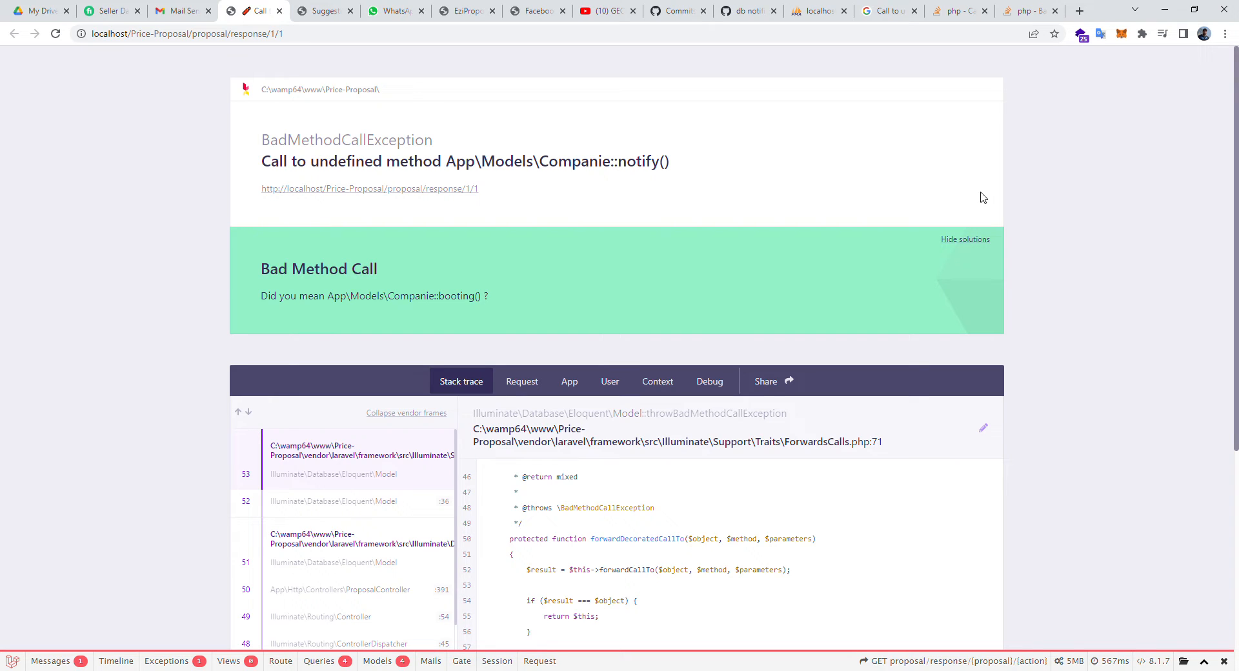
{"action": "mouse_move", "coordinate": [860, 206]}
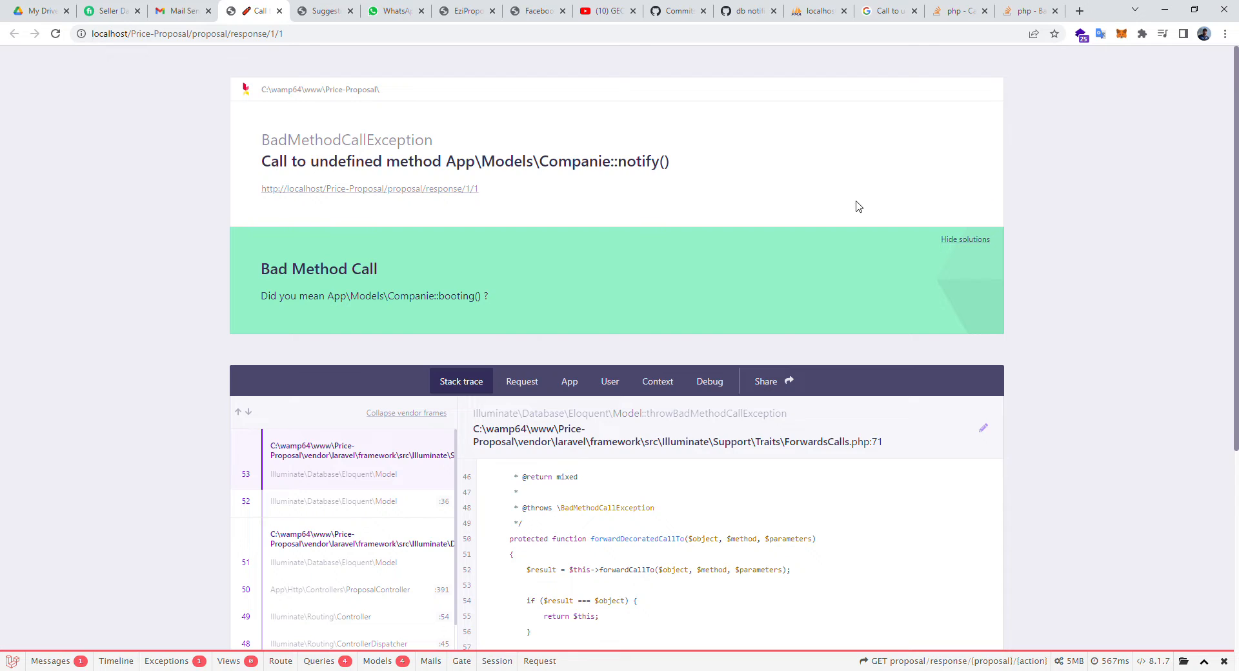
{"action": "mouse_move", "coordinate": [332, 170]}
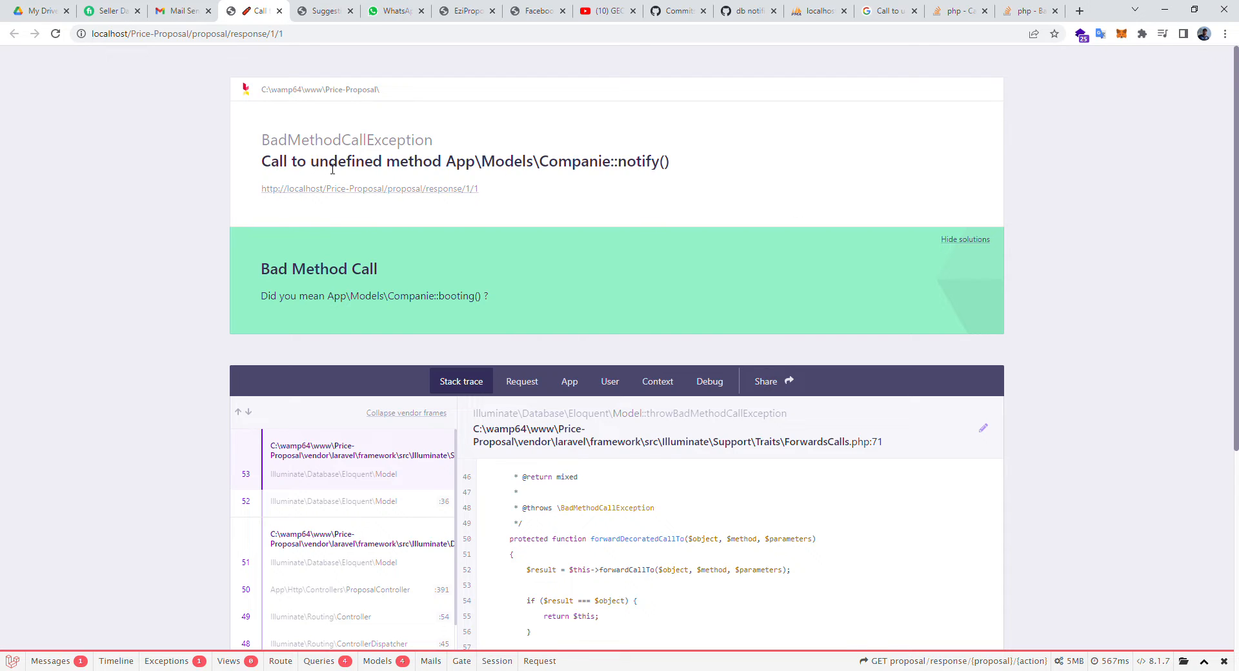
{"action": "mouse_move", "coordinate": [576, 179]}
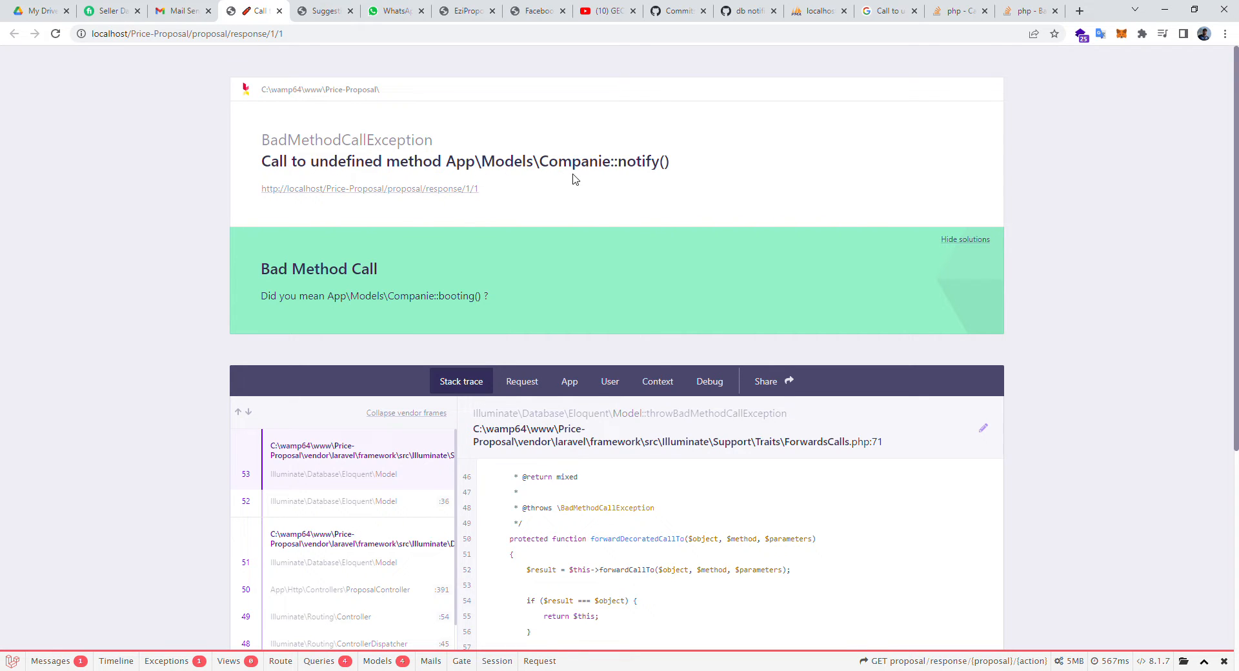
{"action": "mouse_move", "coordinate": [589, 180]}
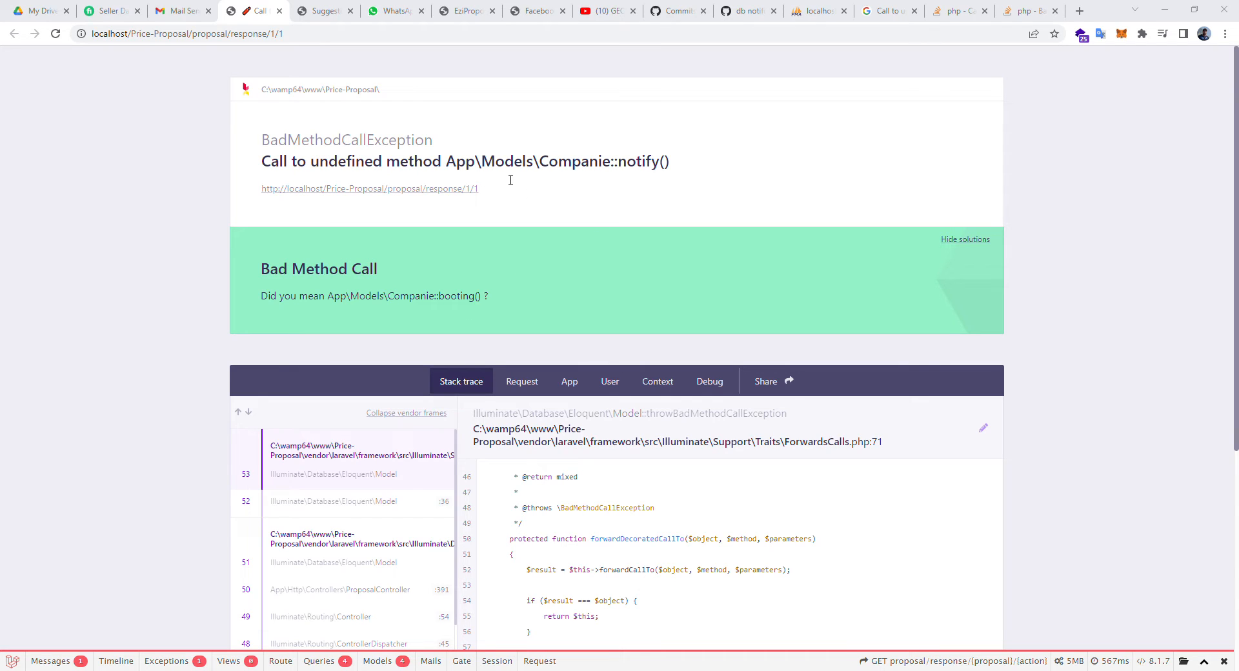
{"action": "mouse_move", "coordinate": [605, 179]}
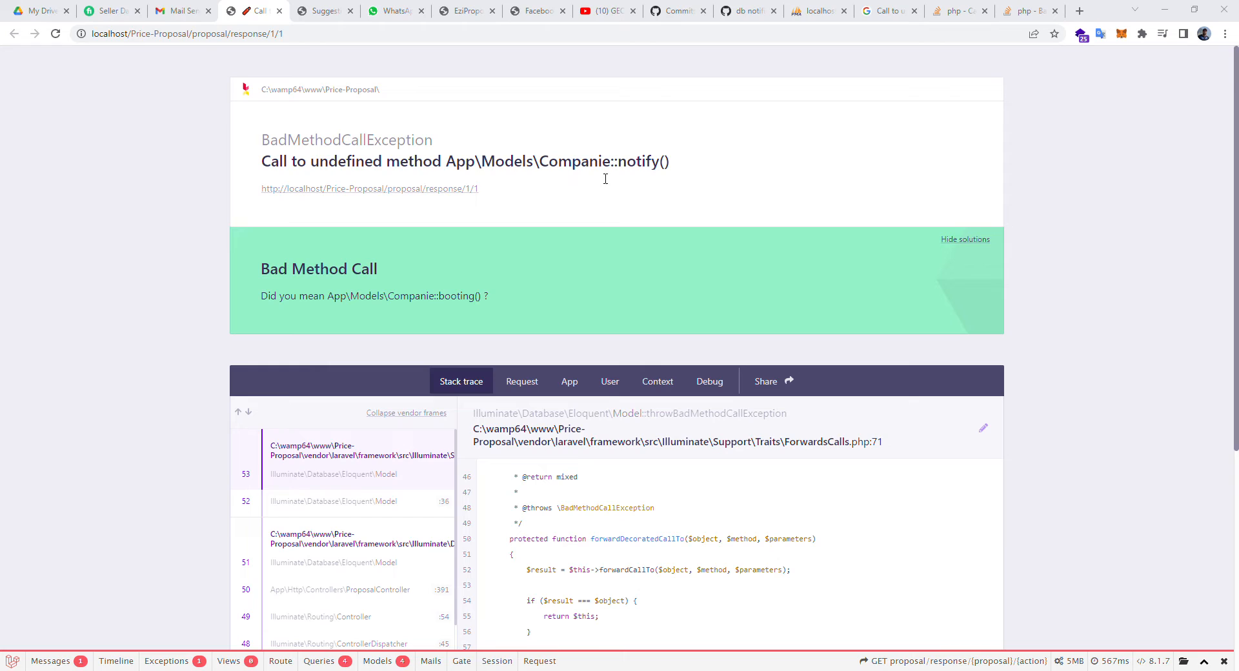
{"action": "mouse_move", "coordinate": [592, 289]}
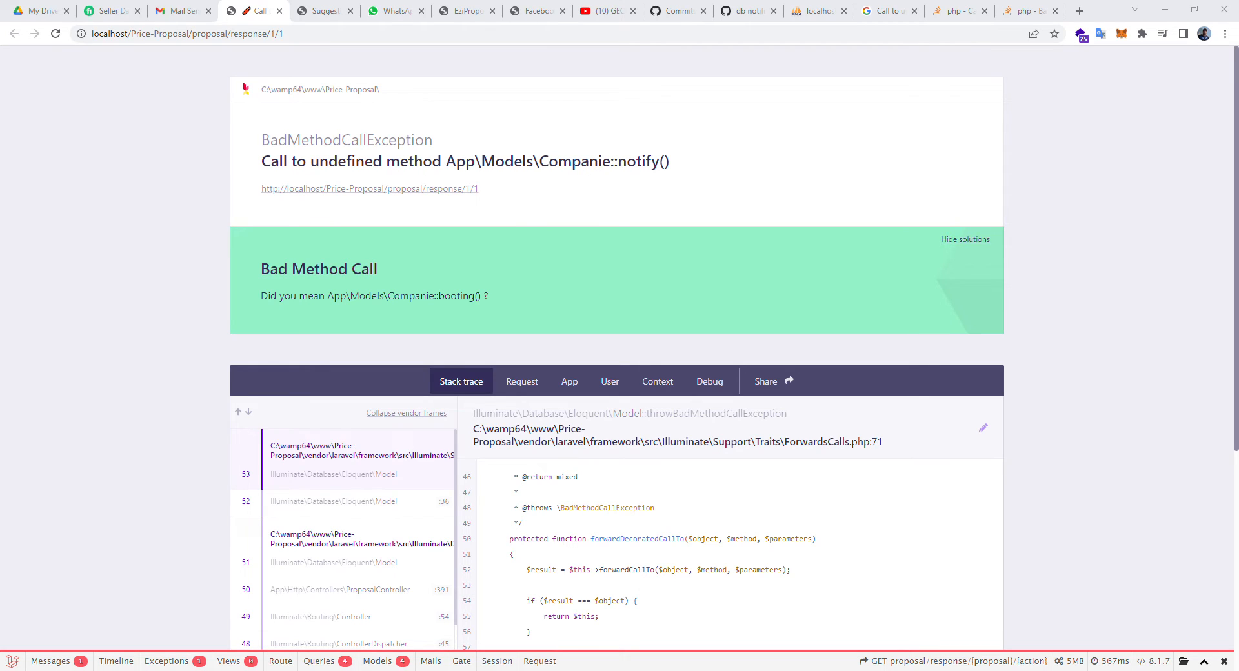
{"action": "mouse_move", "coordinate": [467, 252]}
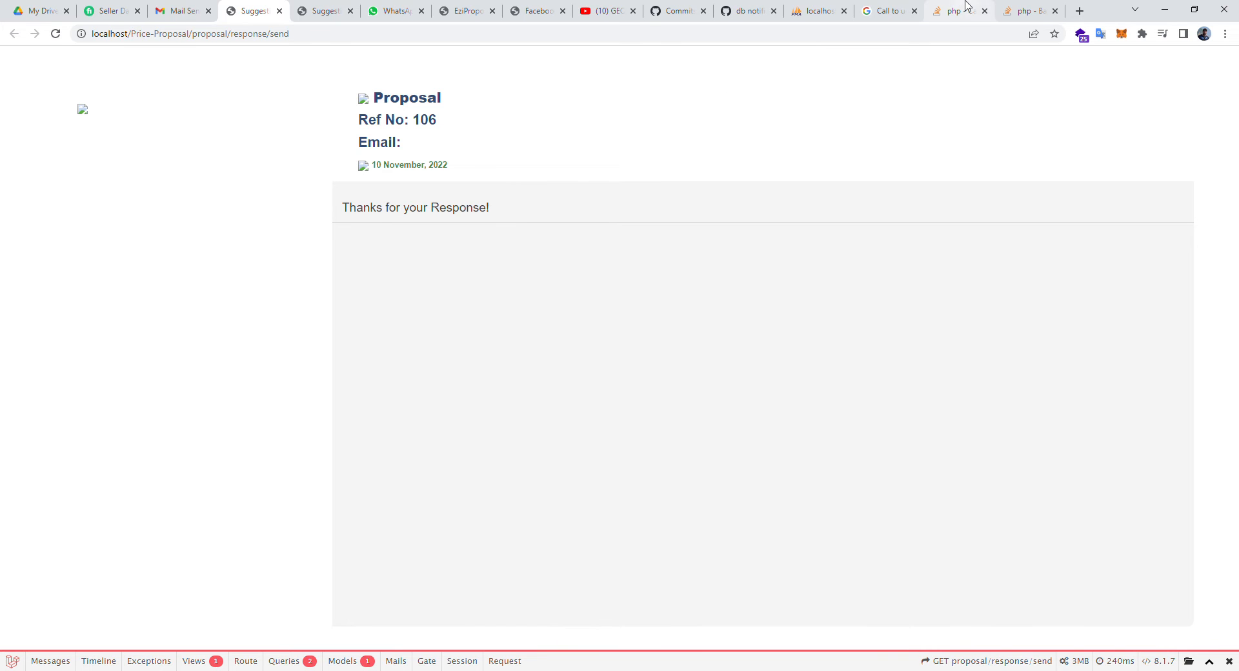
Step: Switch to the Stack Overflow tab on the undefined stdClass::notify() question
{"action": "left_click", "coordinate": [957, 12]}
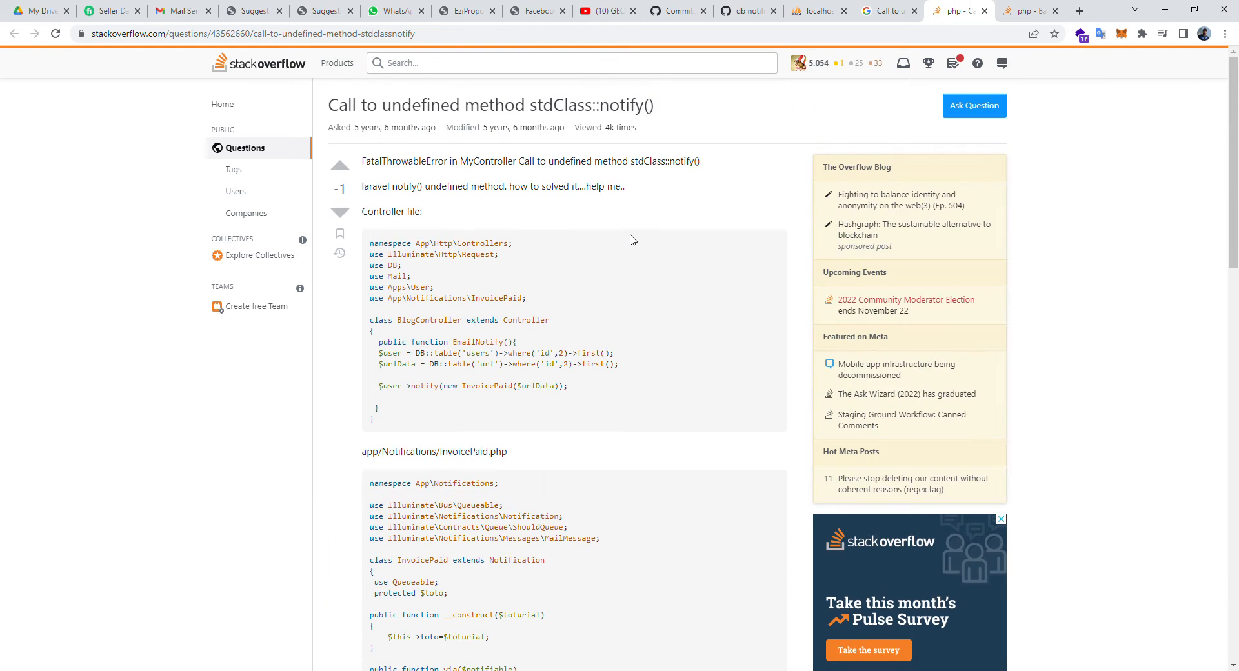
Step: Read the answer adding the Notifiable trait, then return to the Companie::notify() error page
{"action": "scroll", "scroll_direction": "down", "scroll_amount": 3}
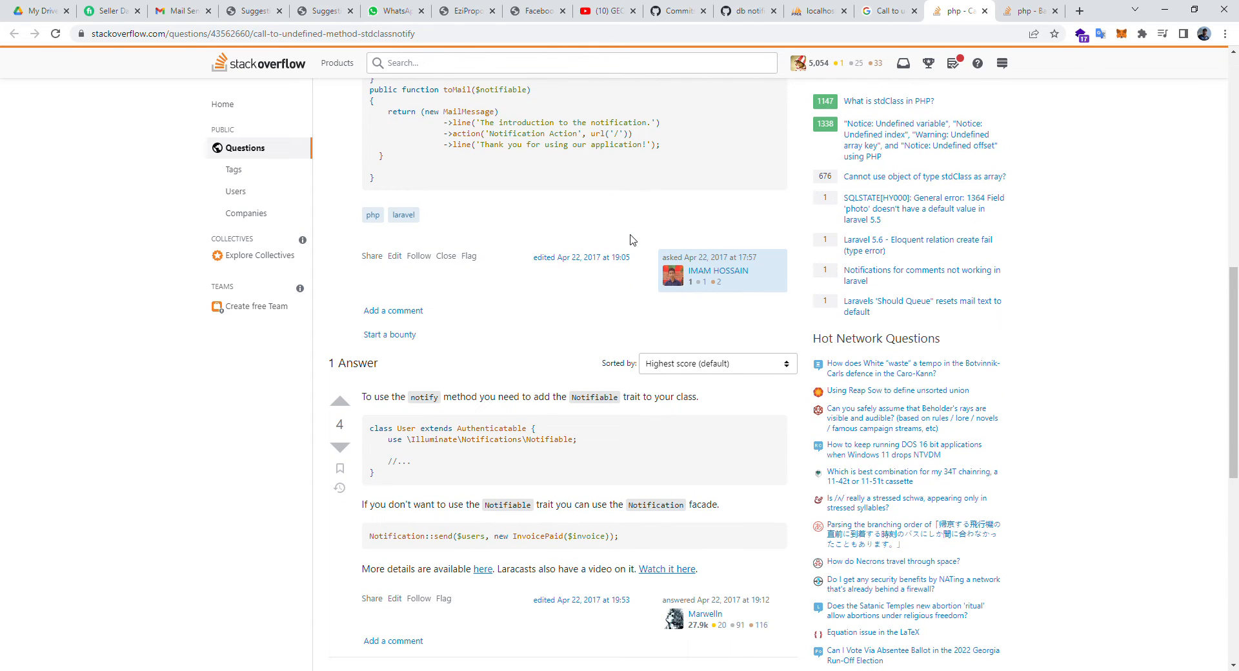
{"action": "mouse_move", "coordinate": [476, 598]}
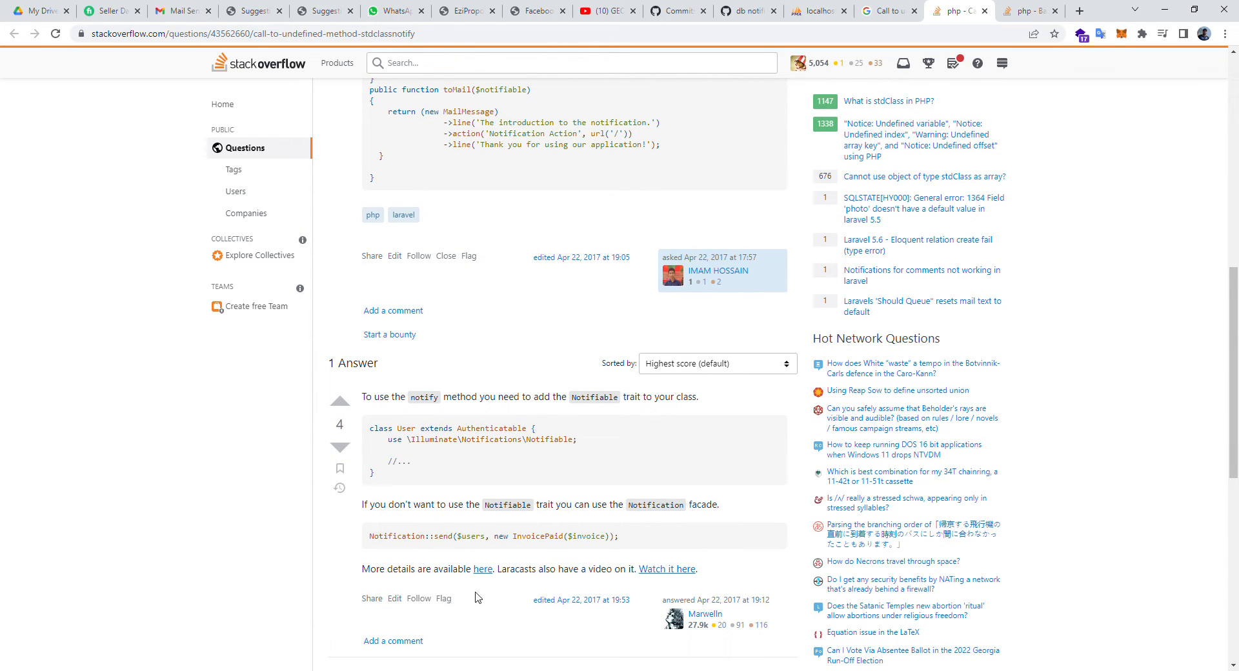
{"action": "mouse_move", "coordinate": [488, 276]}
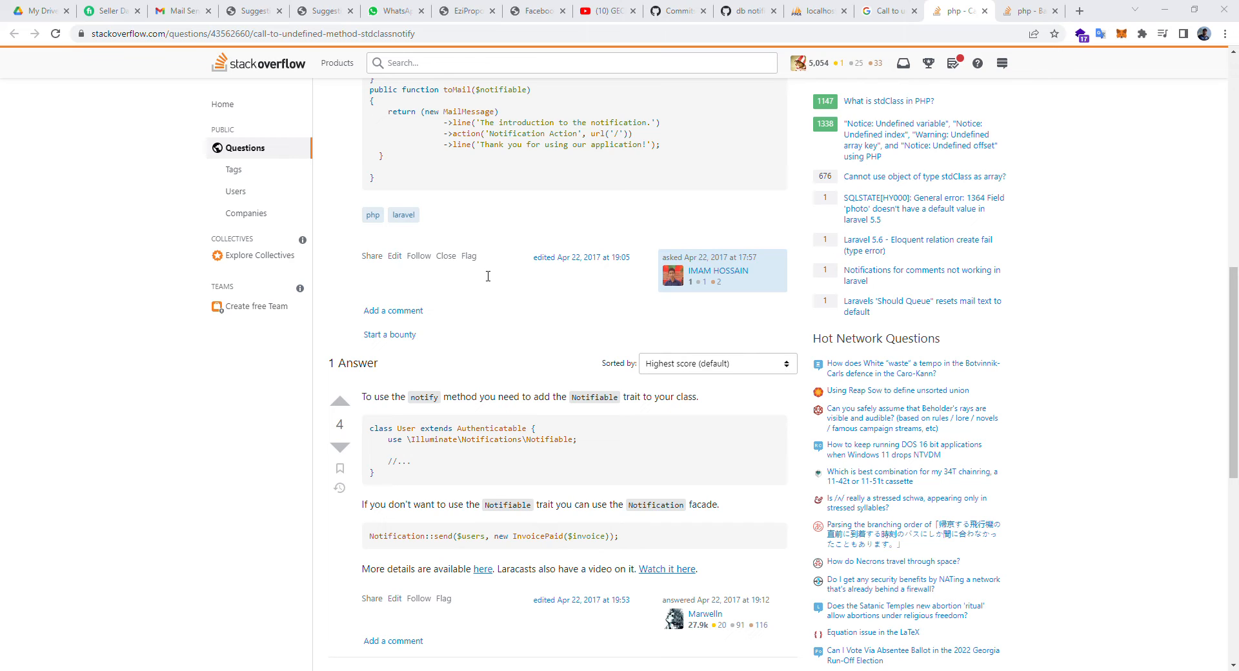
{"action": "mouse_move", "coordinate": [596, 177]}
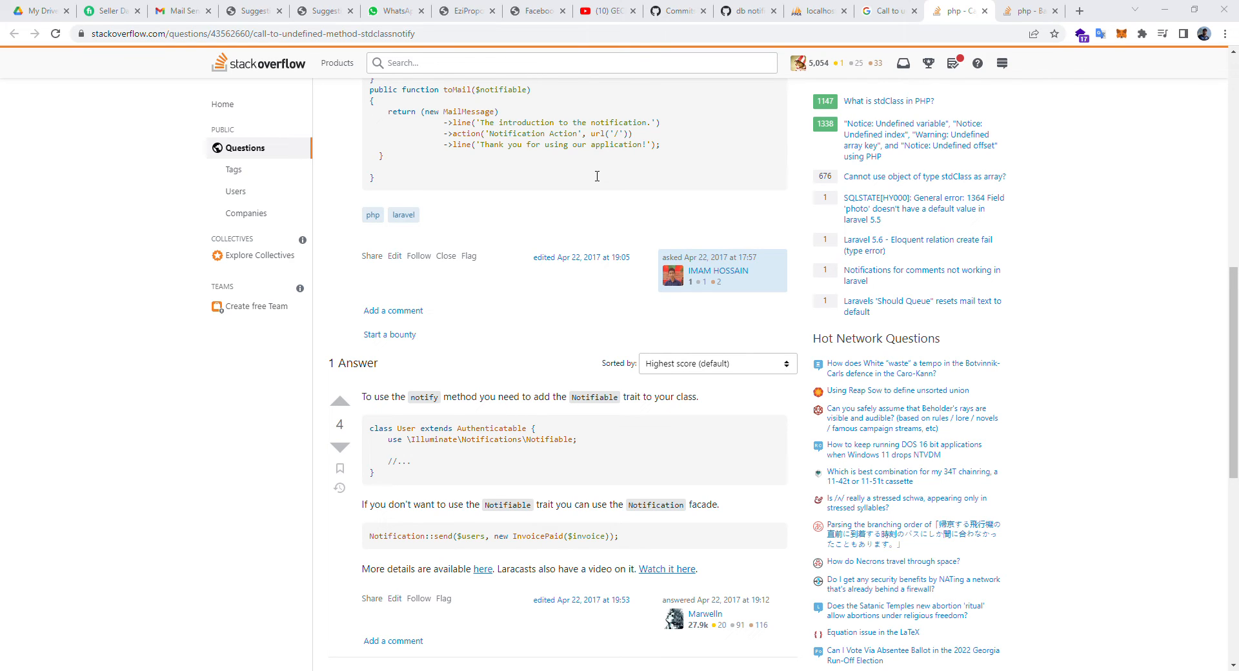
{"action": "mouse_move", "coordinate": [539, 189]}
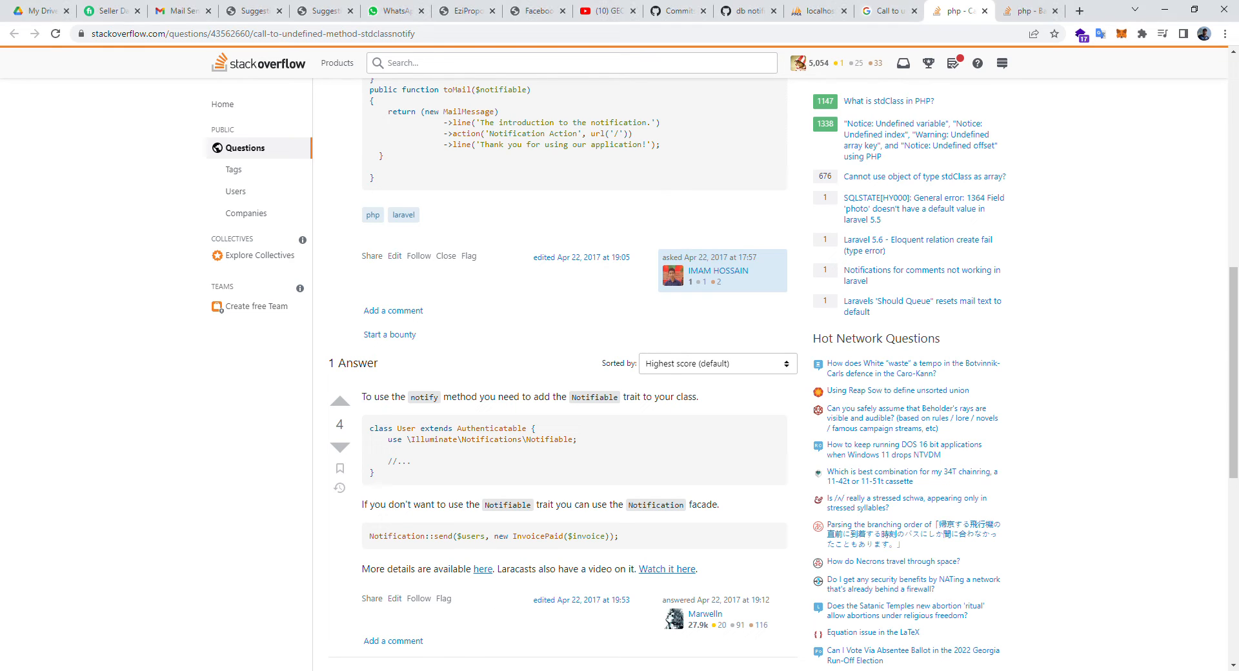
{"action": "left_click", "coordinate": [254, 12]}
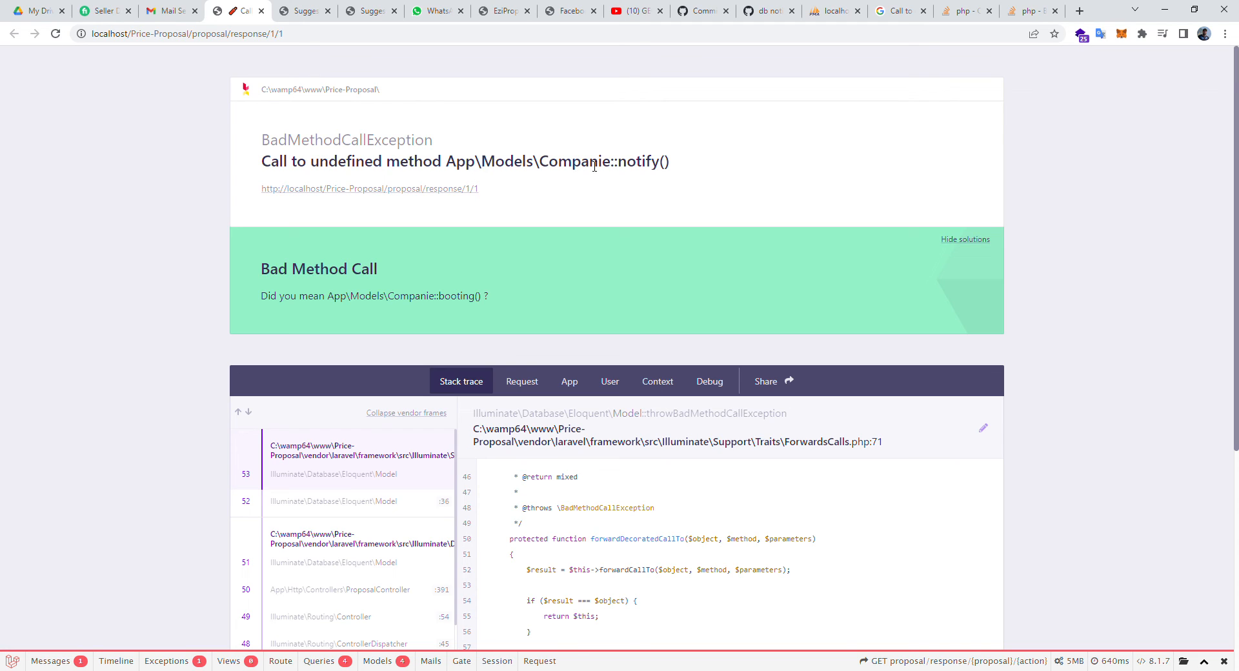
{"action": "mouse_move", "coordinate": [557, 327]}
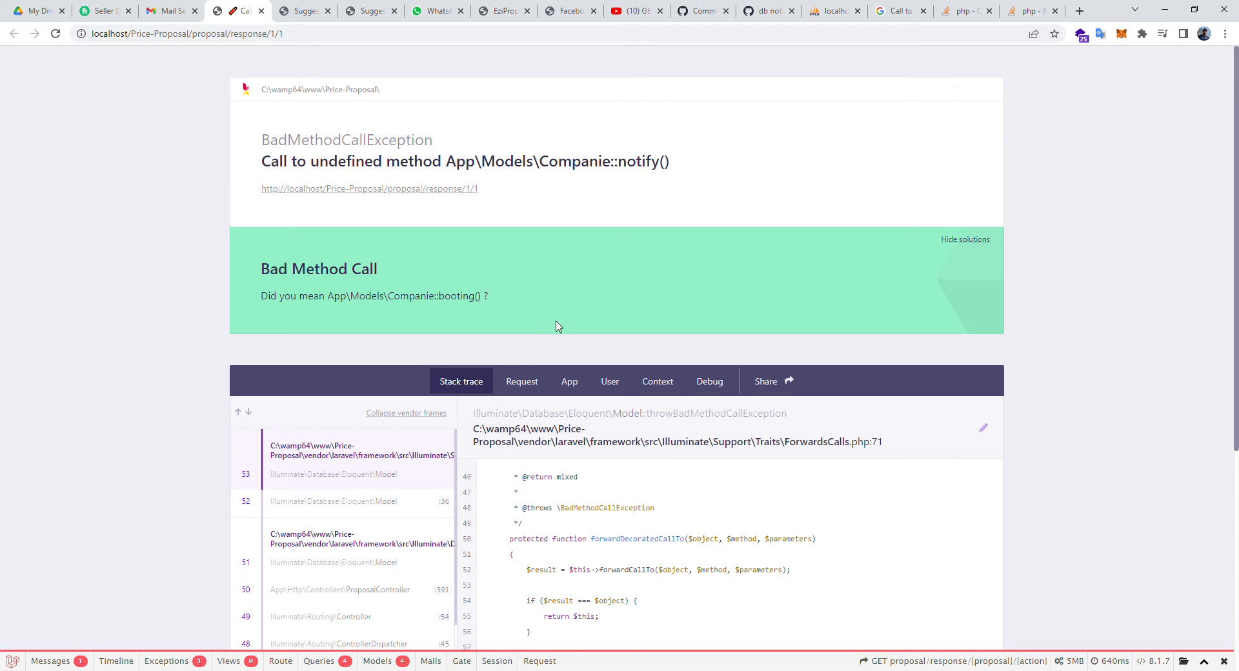
{"action": "mouse_move", "coordinate": [400, 639]}
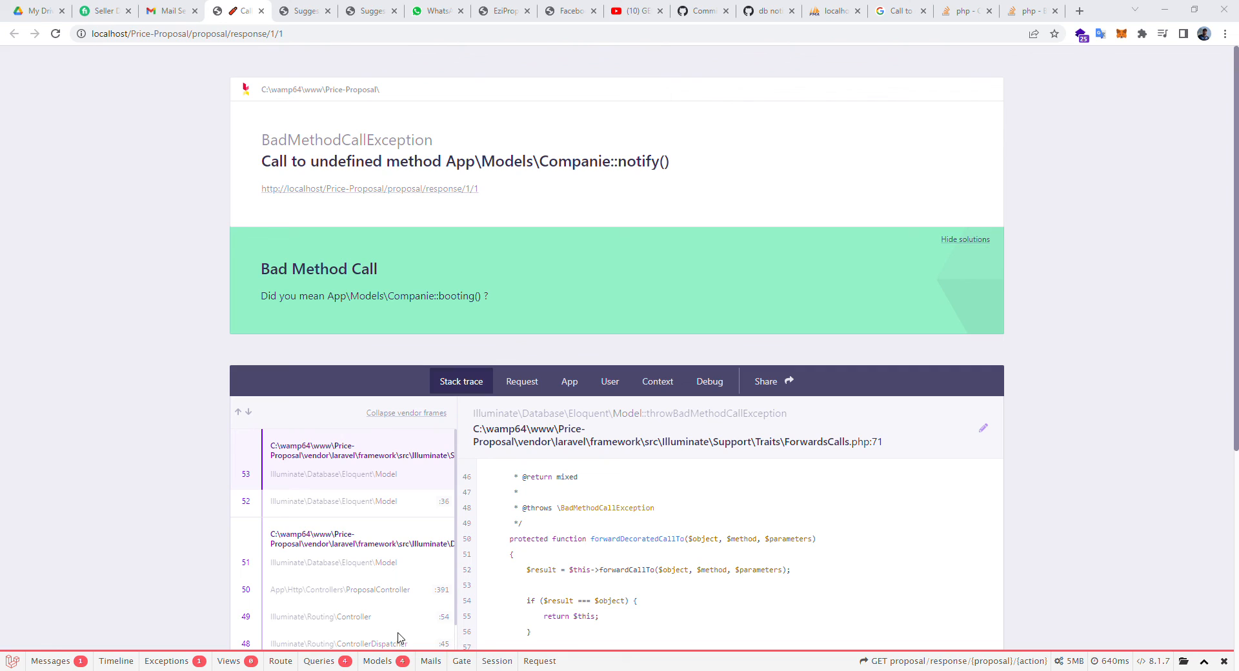
{"action": "mouse_move", "coordinate": [451, 184]}
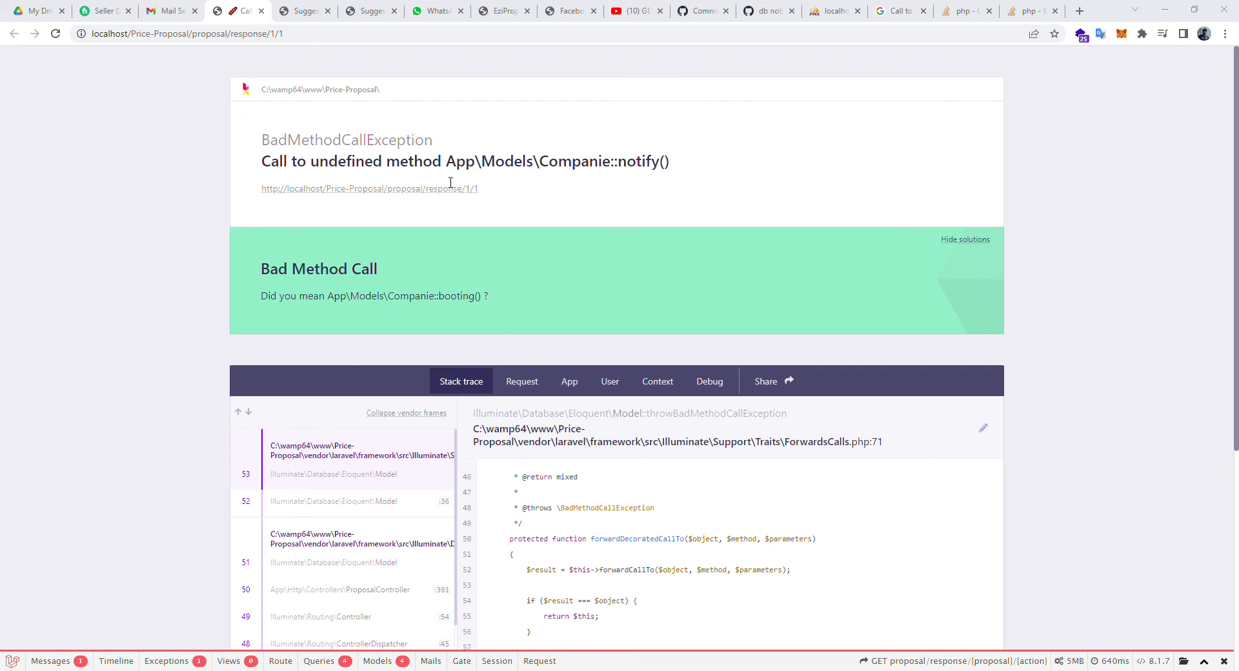
{"action": "mouse_move", "coordinate": [485, 176]}
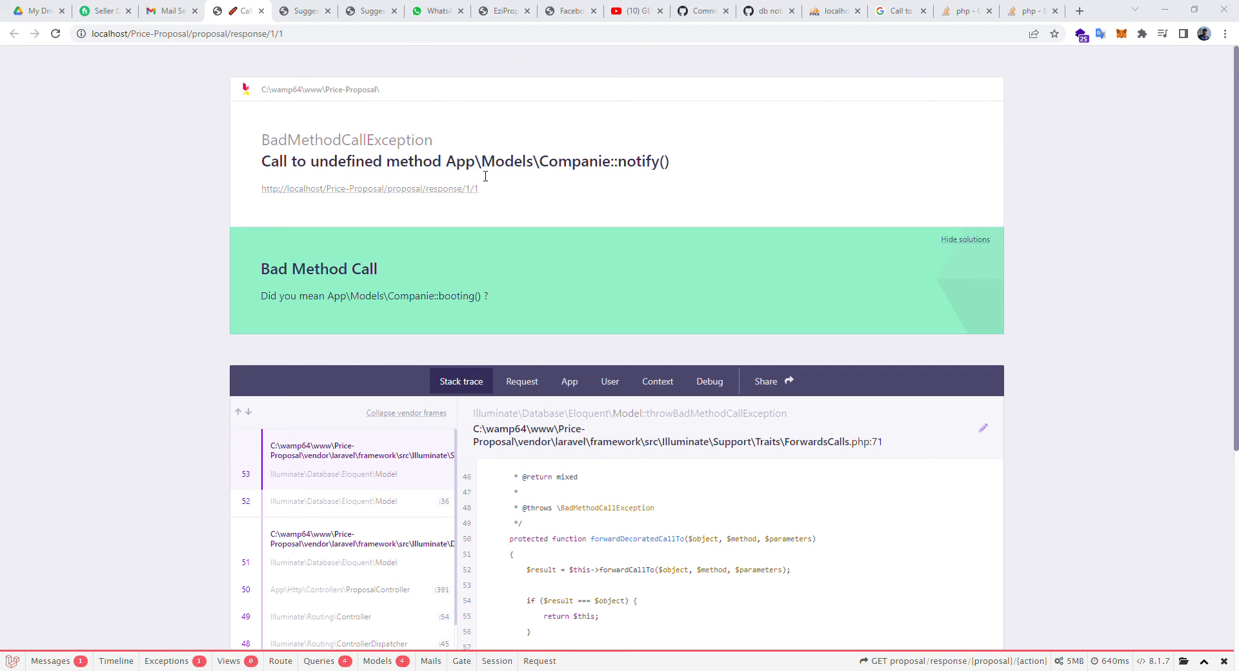
{"action": "mouse_move", "coordinate": [503, 176]}
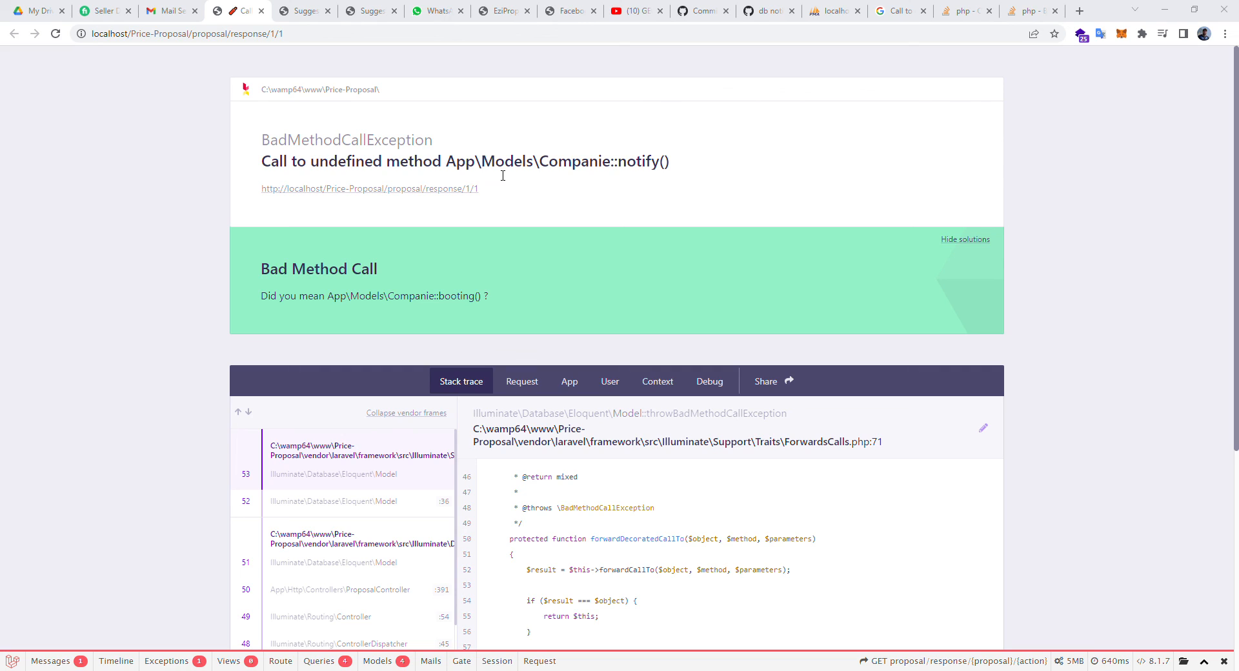
{"action": "mouse_move", "coordinate": [516, 200]}
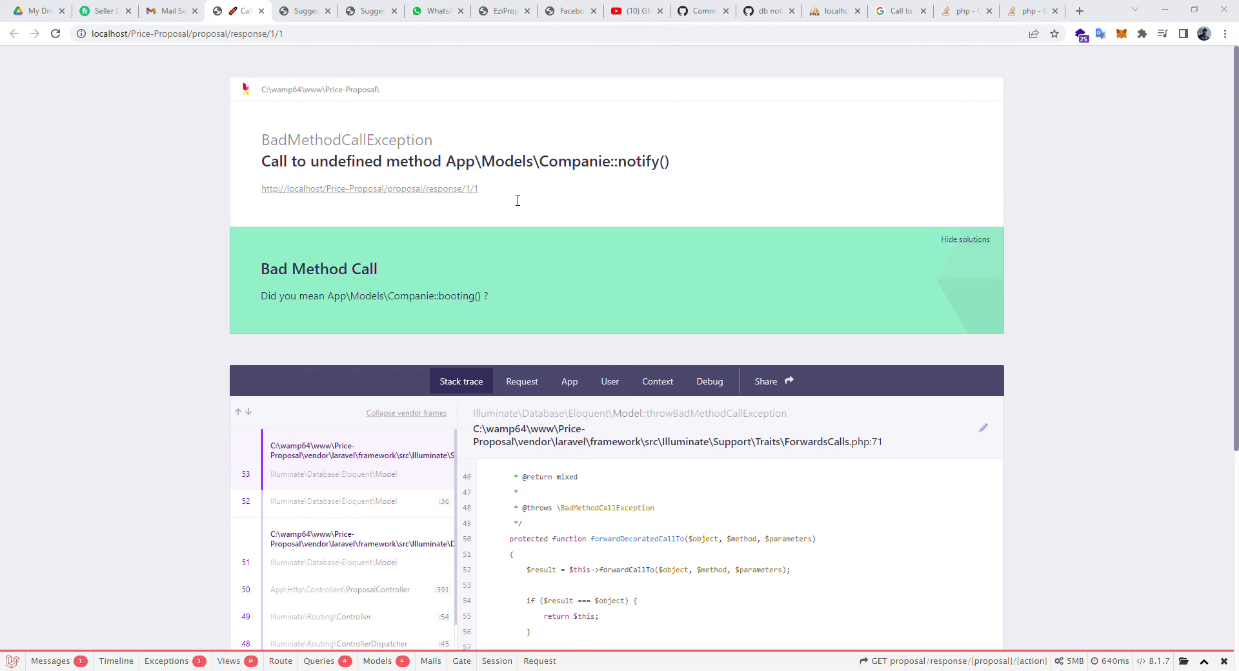